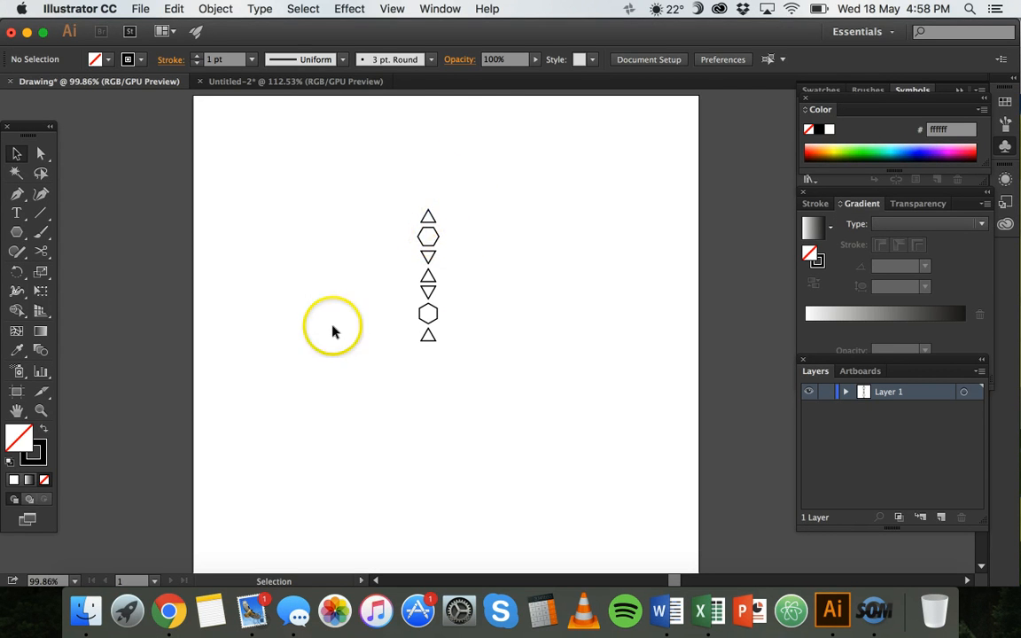
mouse_move(450, 186)
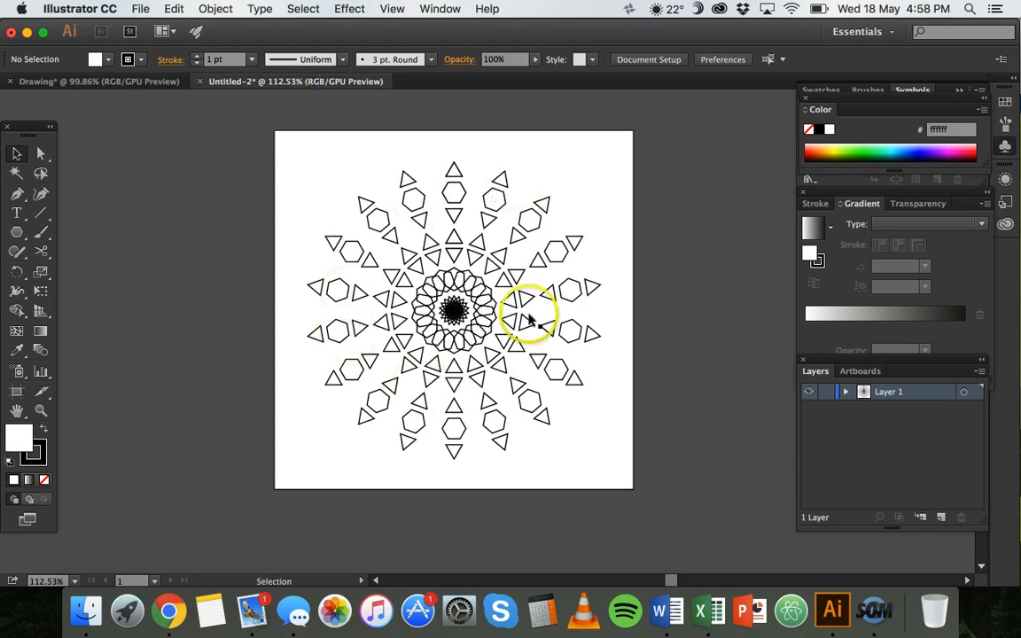
mouse_move(426, 168)
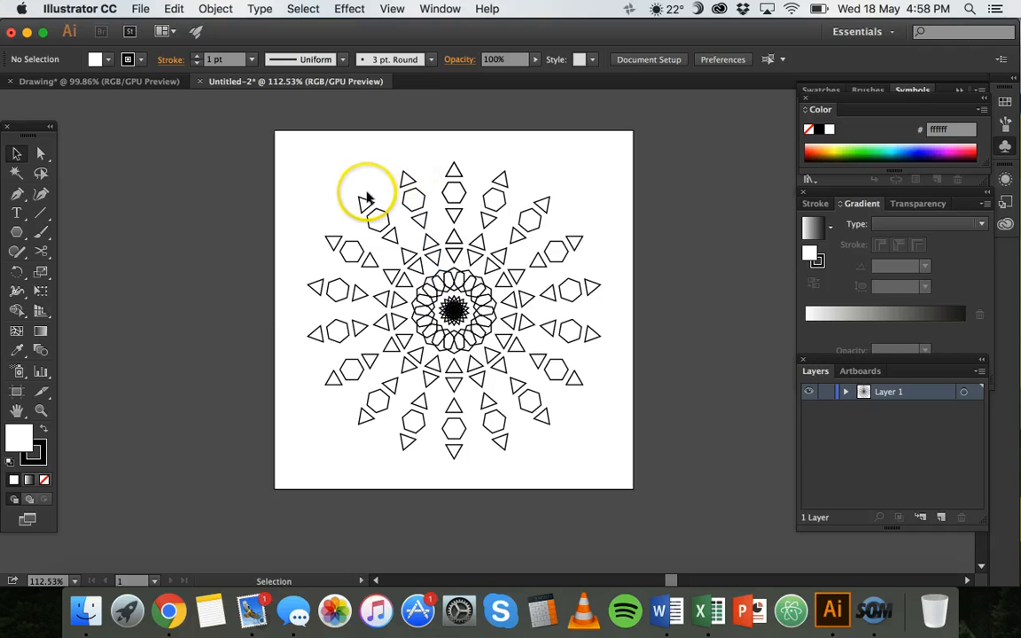
mouse_move(365, 399)
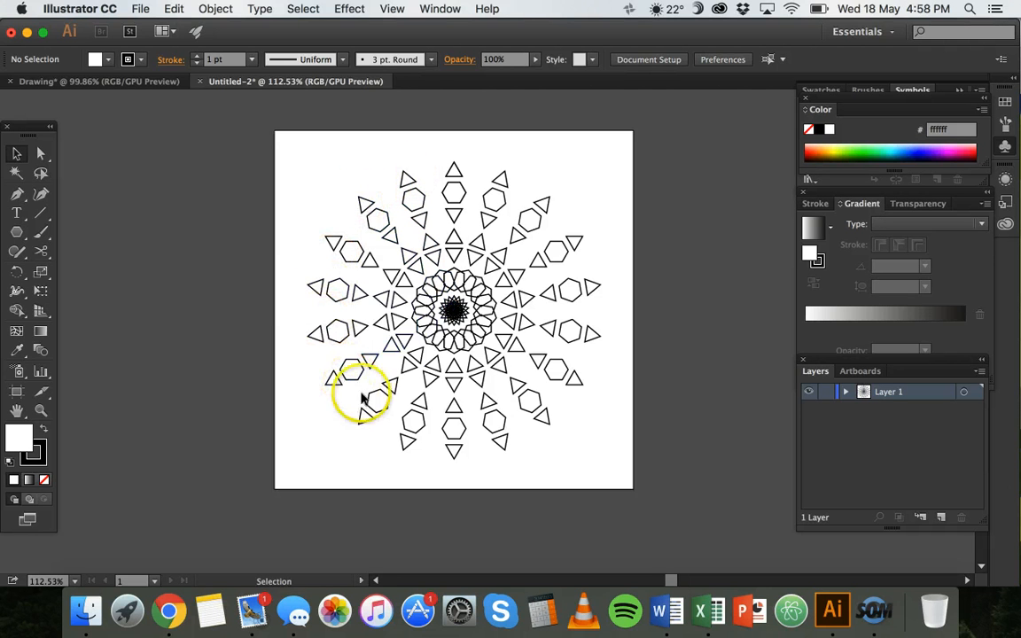
Step: Select every triangle and hexagon in the column and reach the Object transform commands
left_click_drag(363, 399, 563, 240)
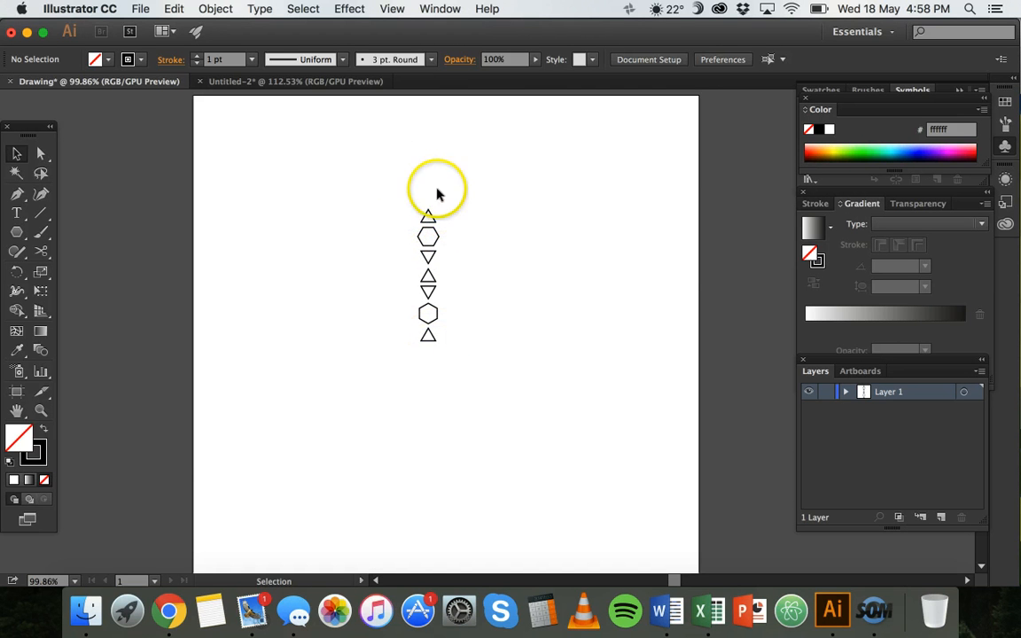
mouse_move(391, 234)
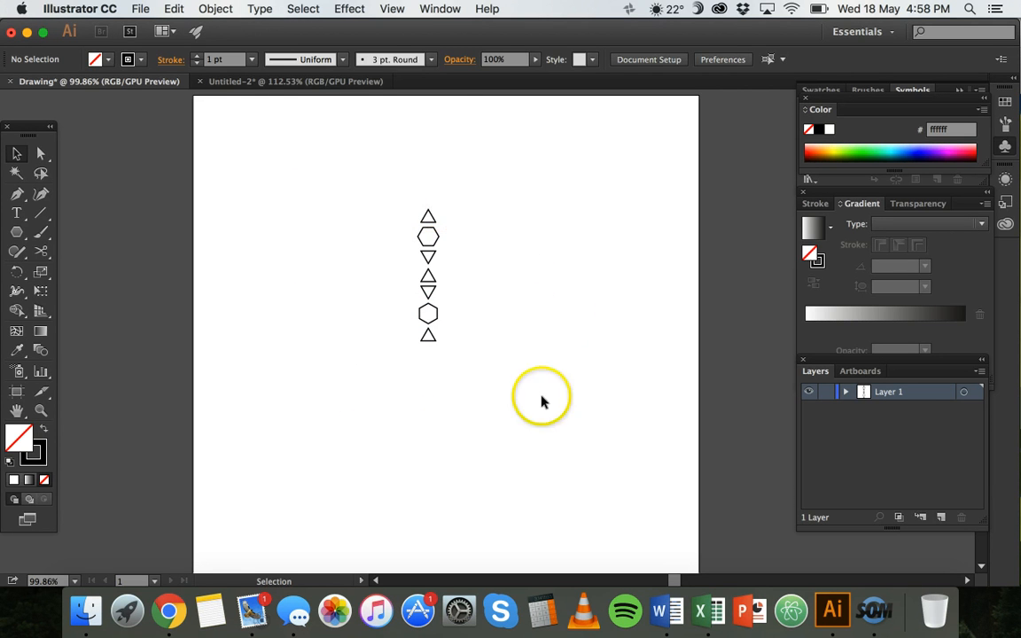
mouse_move(447, 363)
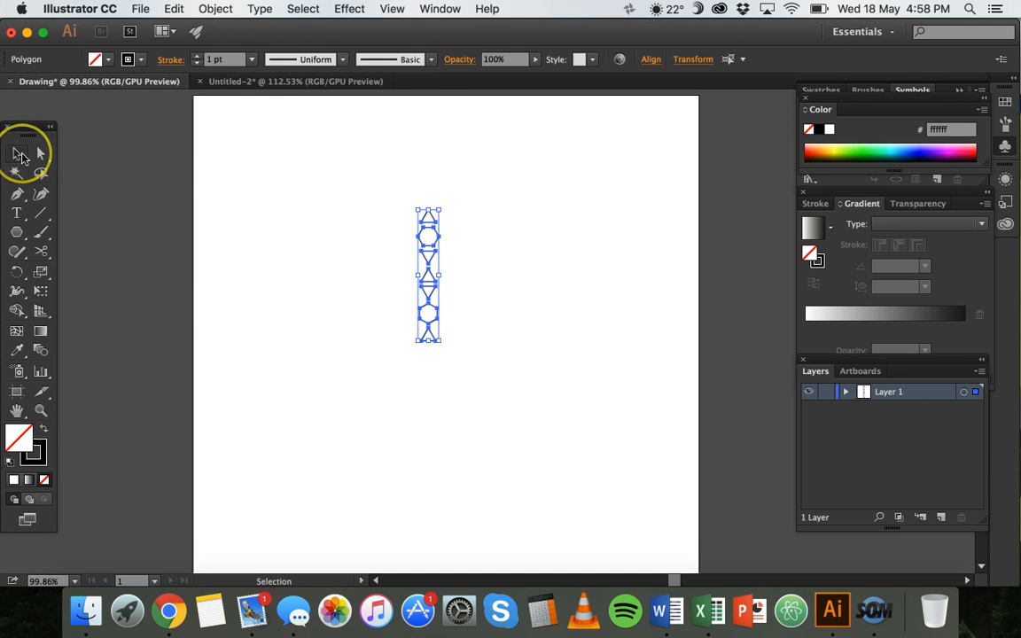
mouse_move(21, 156)
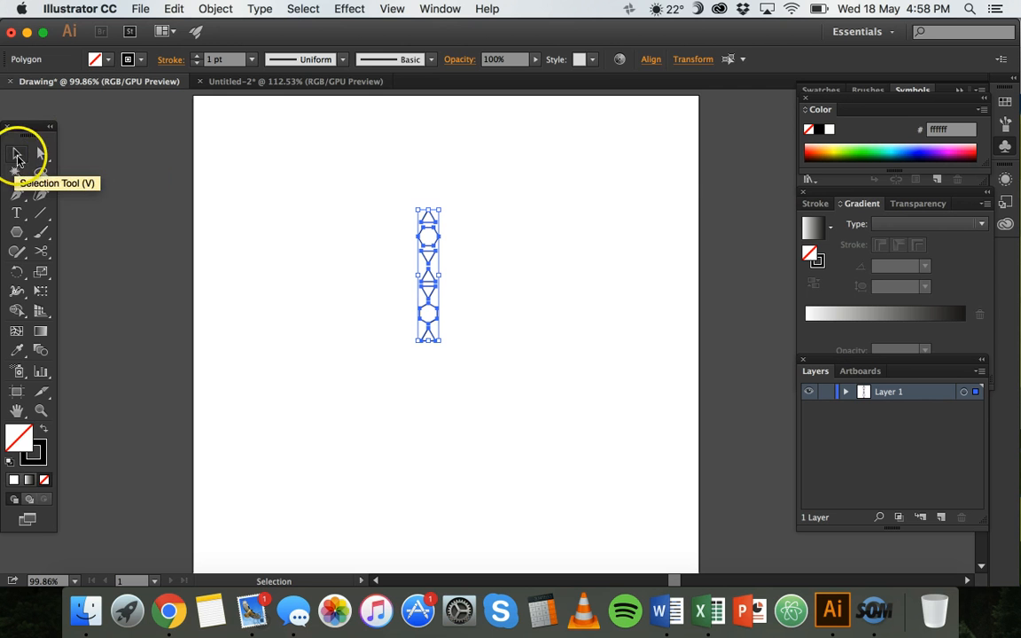
left_click(354, 150)
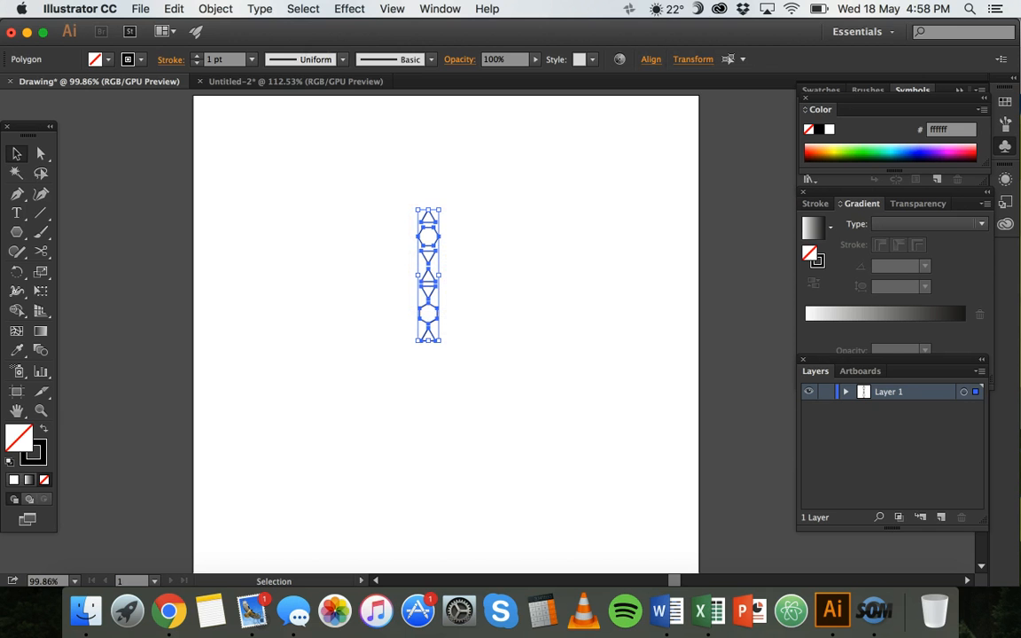
left_click(216, 8)
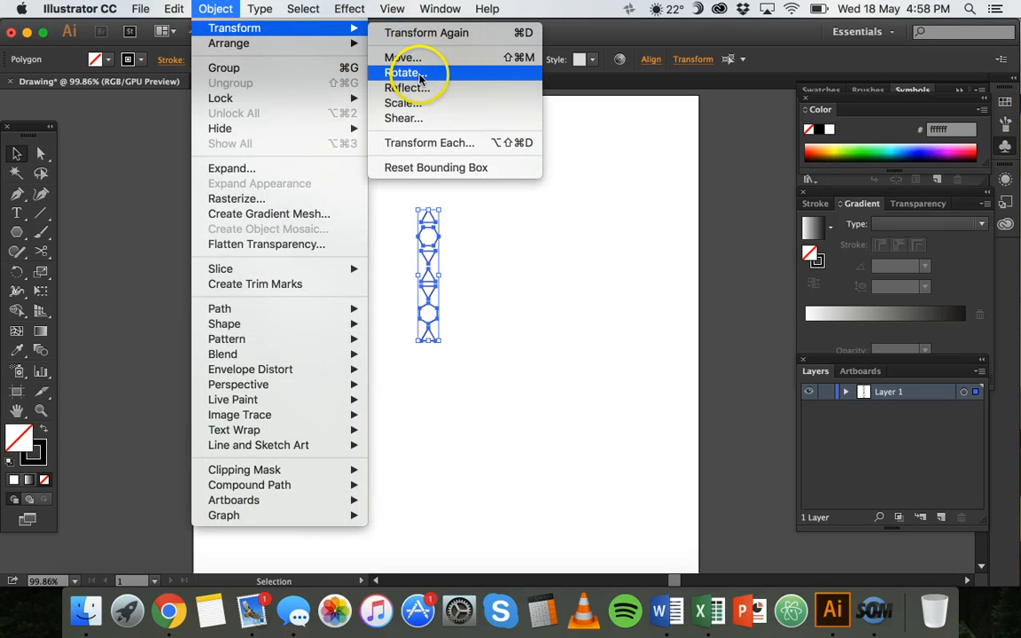
Step: Rotate a copy of the column by 20° with Preview on, leaving it overlapping the original
left_click(404, 73)
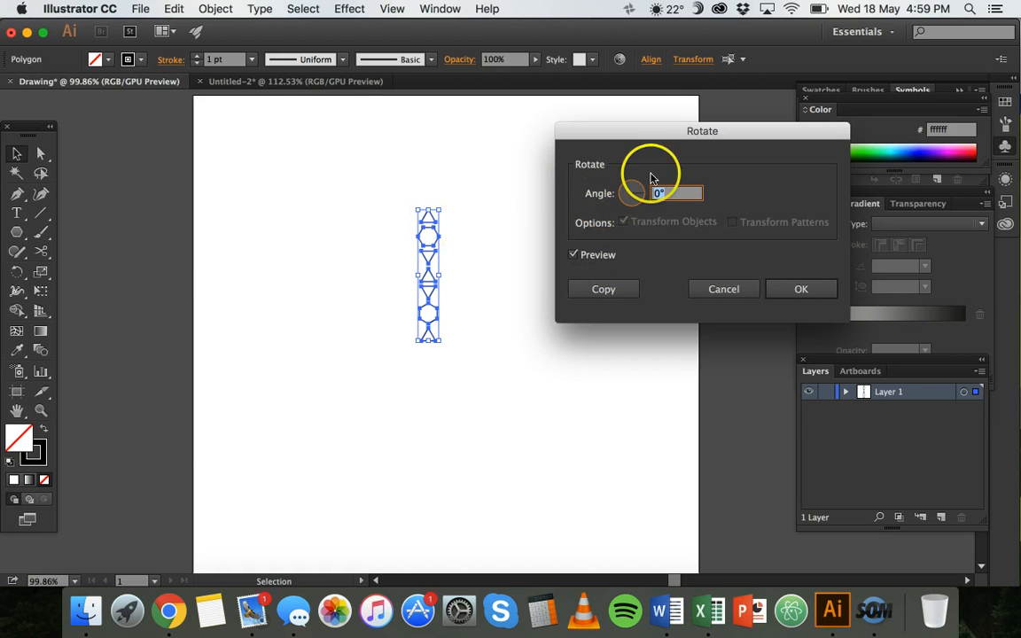
type("20")
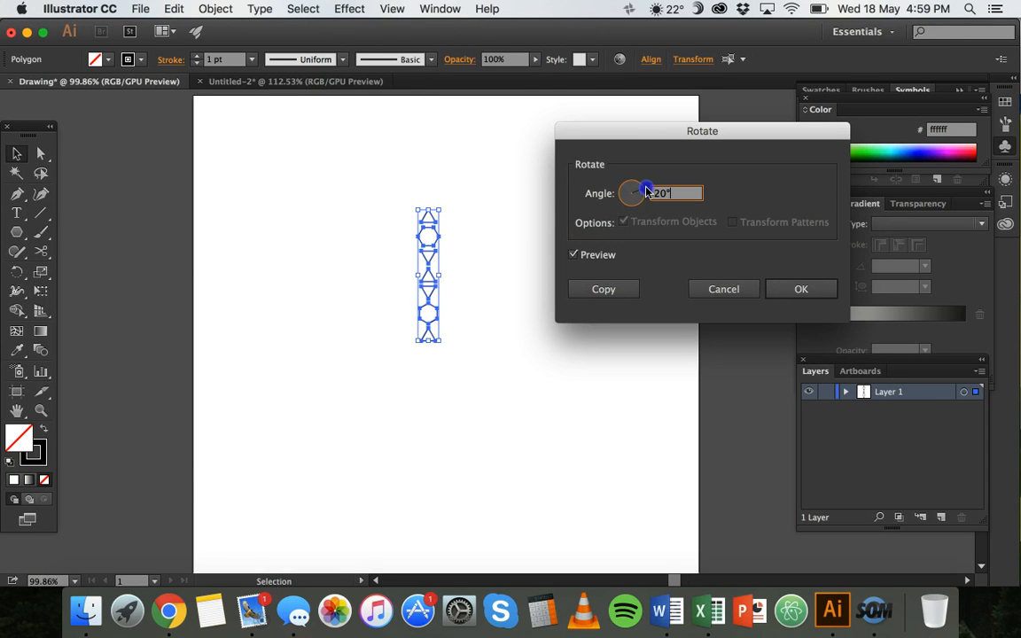
left_click_drag(634, 186, 642, 188)
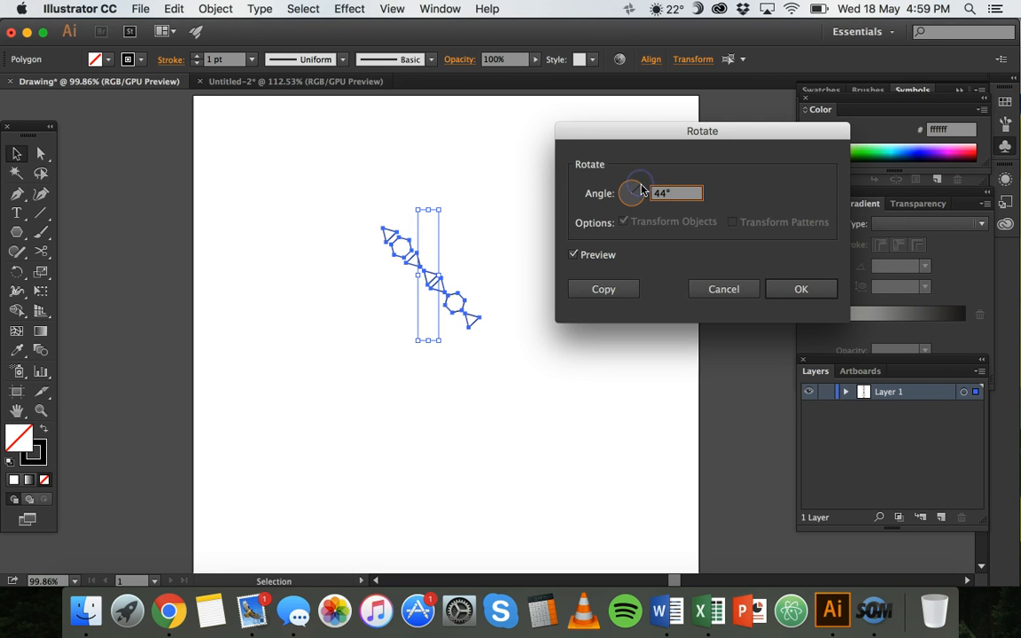
type("19")
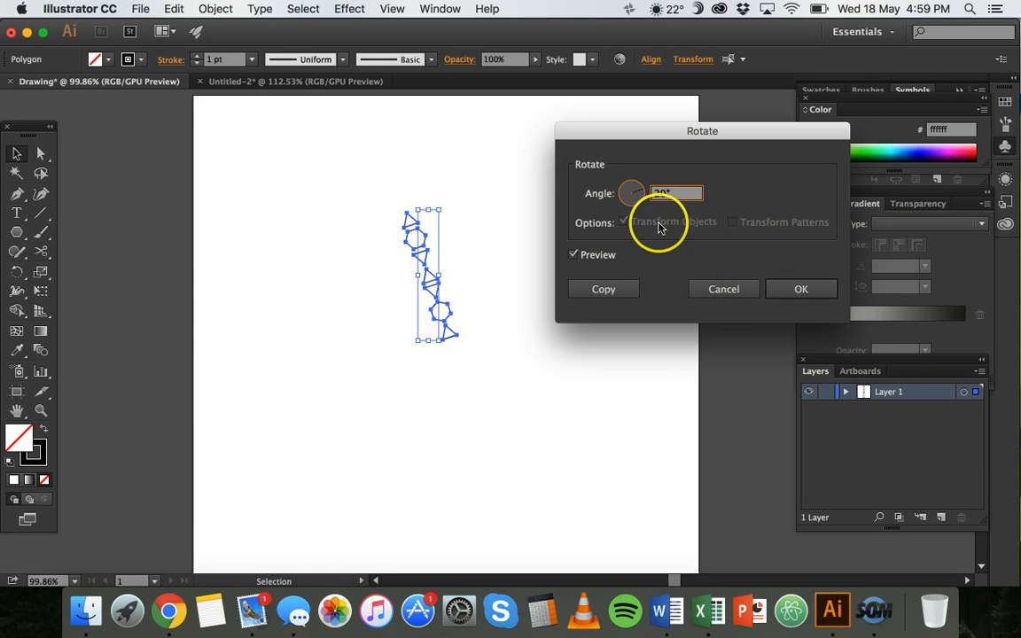
type("20")
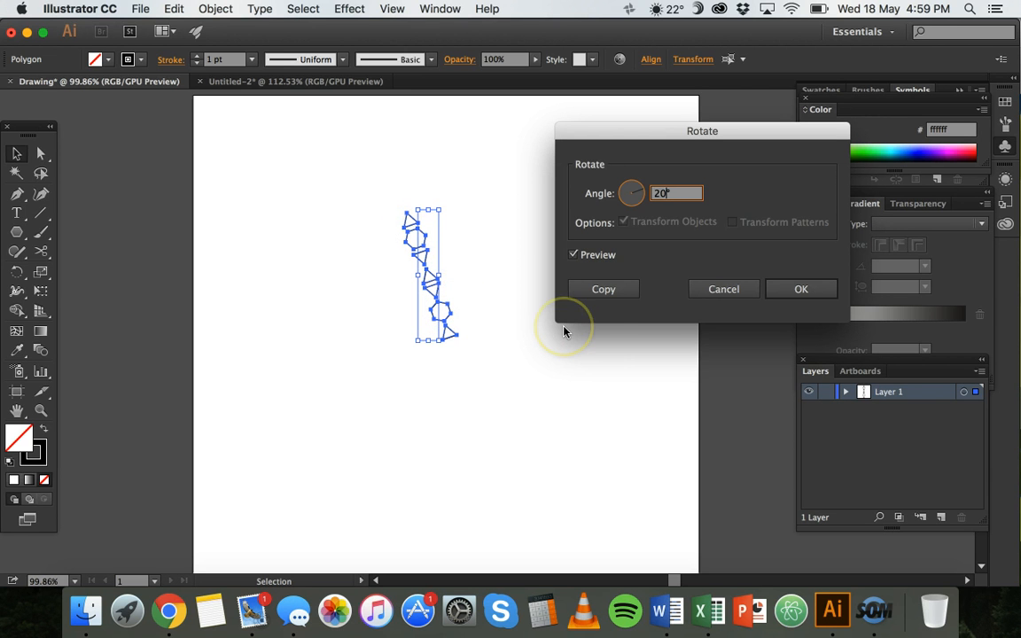
left_click(603, 289)
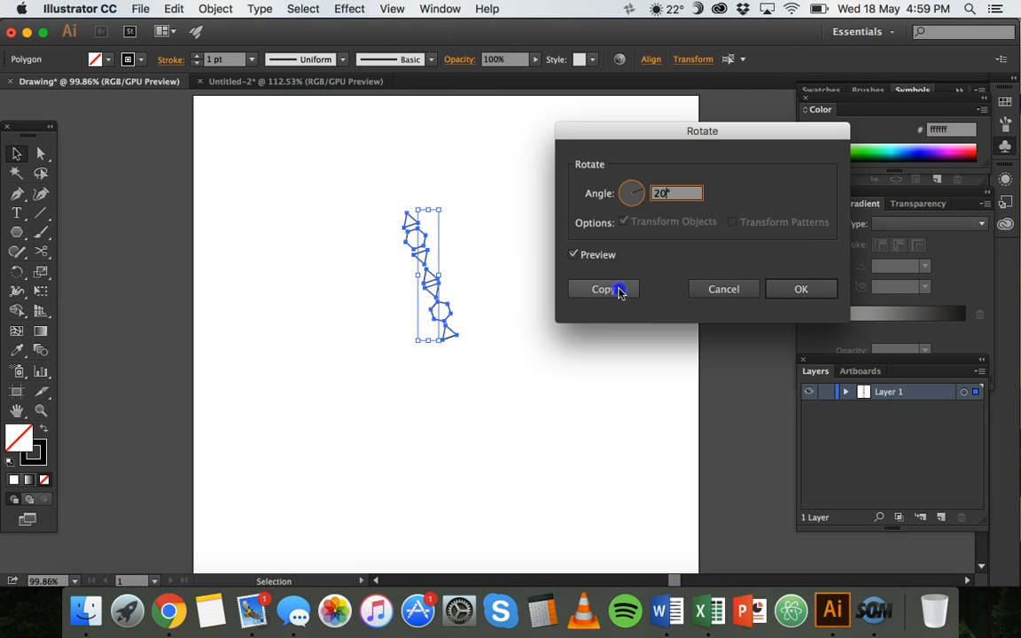
left_click(603, 289)
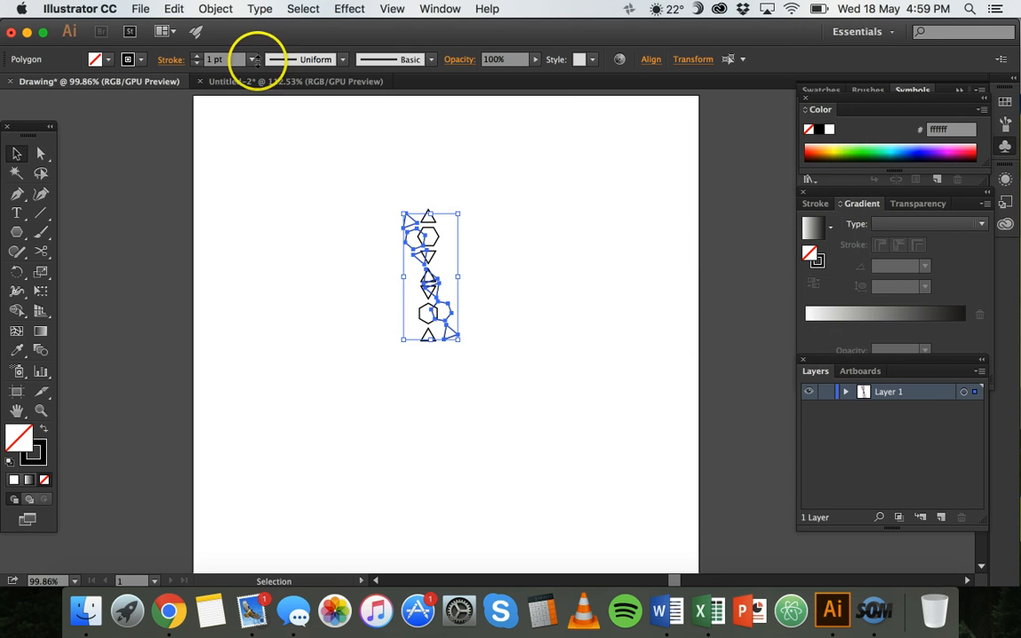
mouse_move(425, 270)
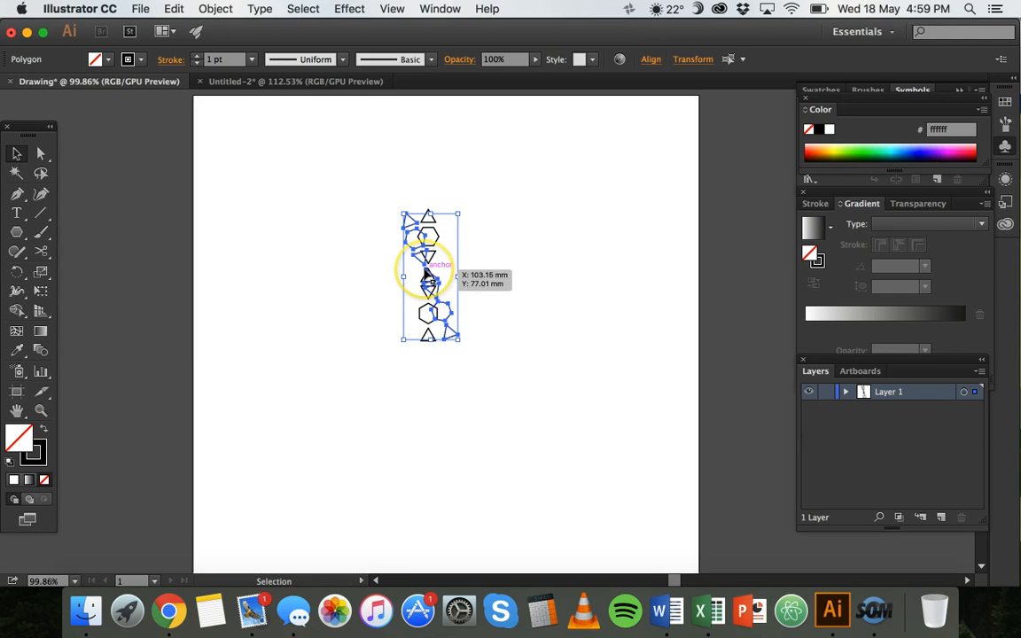
Step: Repeat the last 20° rotate-and-copy with Transform Again
left_click(217, 9)
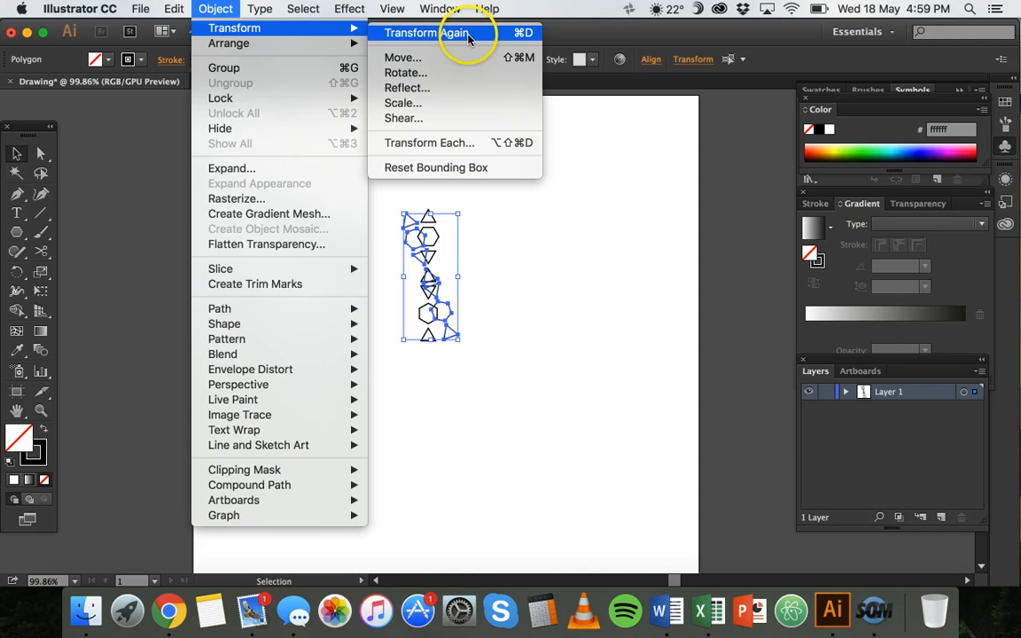
left_click(427, 32)
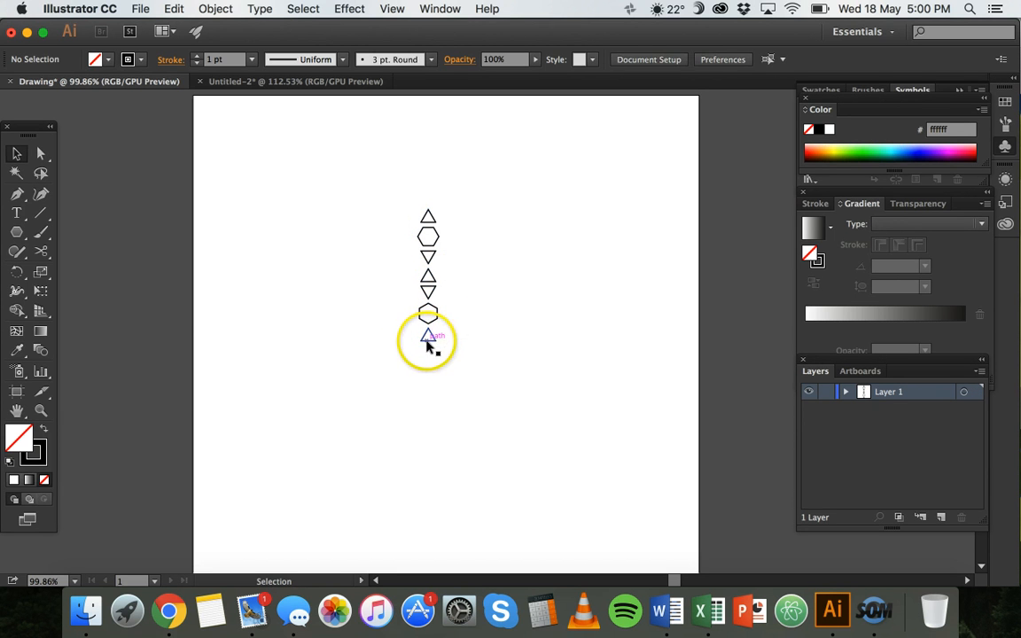
Step: Reselect the upright column of shapes for use in the Symbols panel
left_click(429, 335)
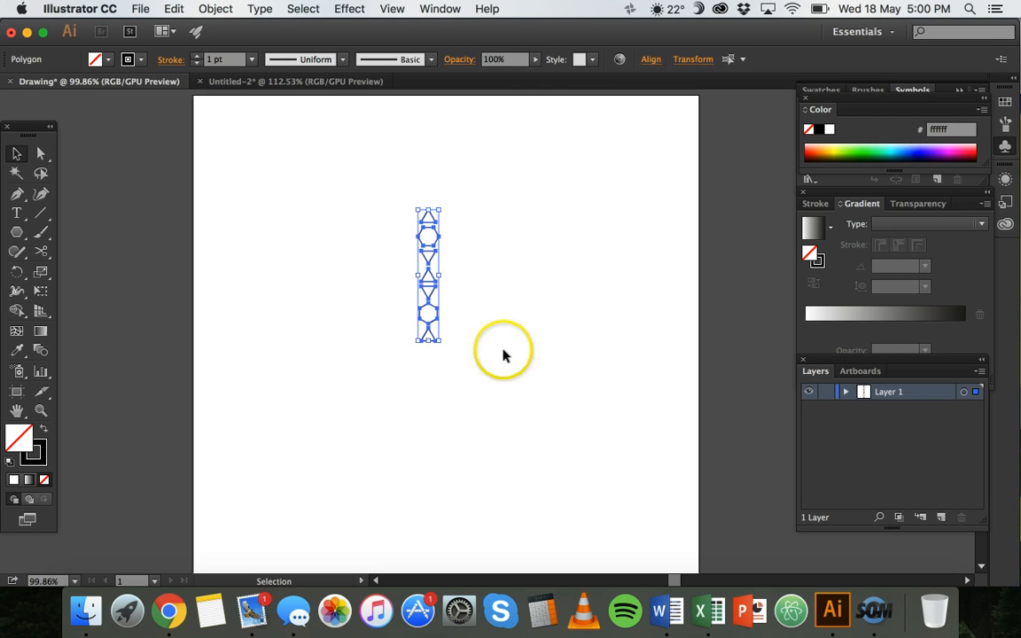
mouse_move(239, 14)
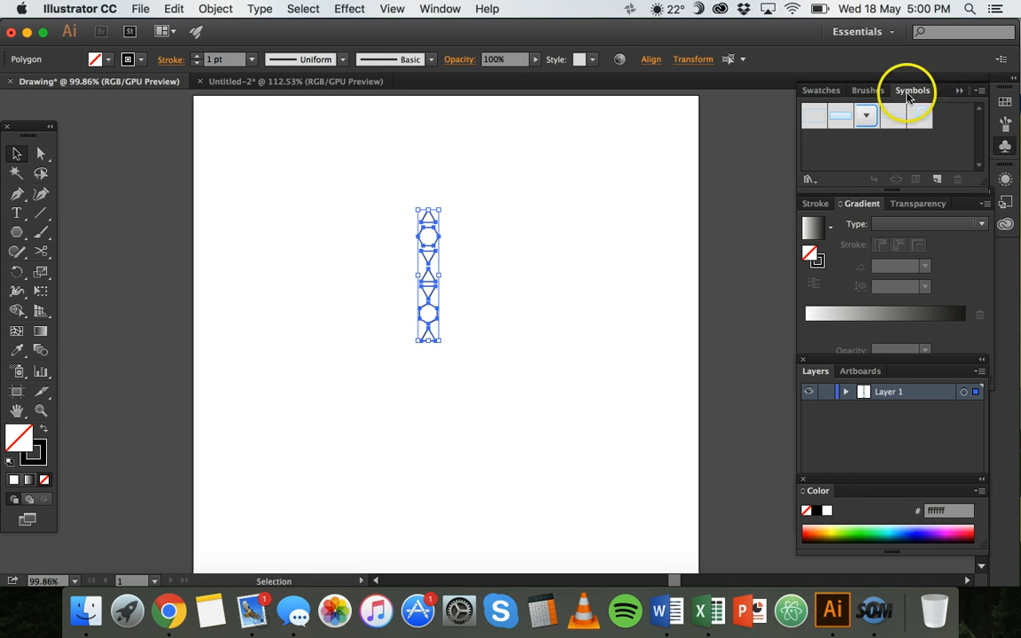
left_click(440, 9)
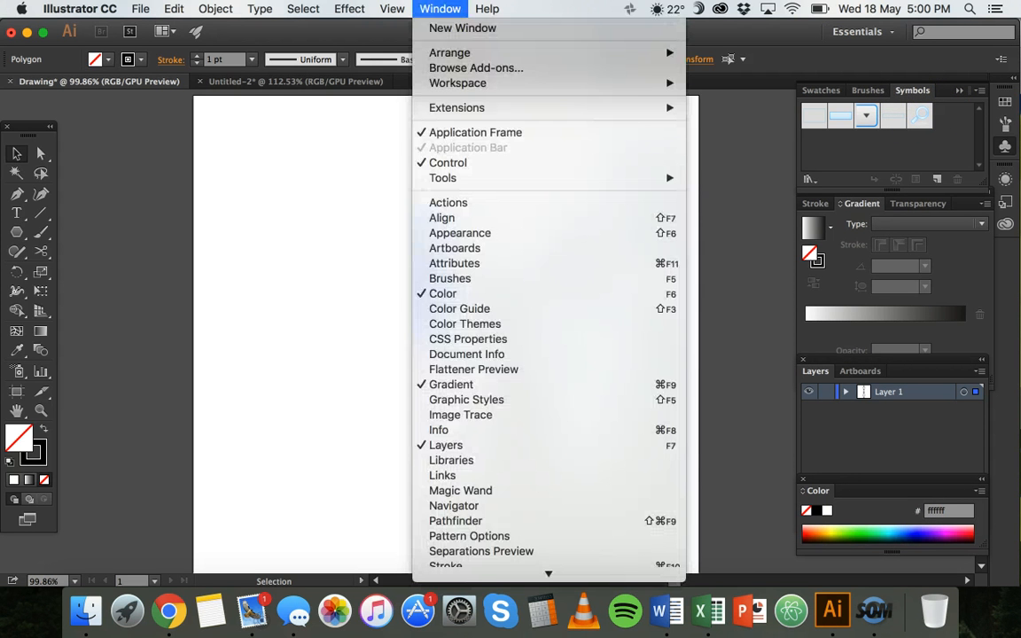
mouse_move(454, 401)
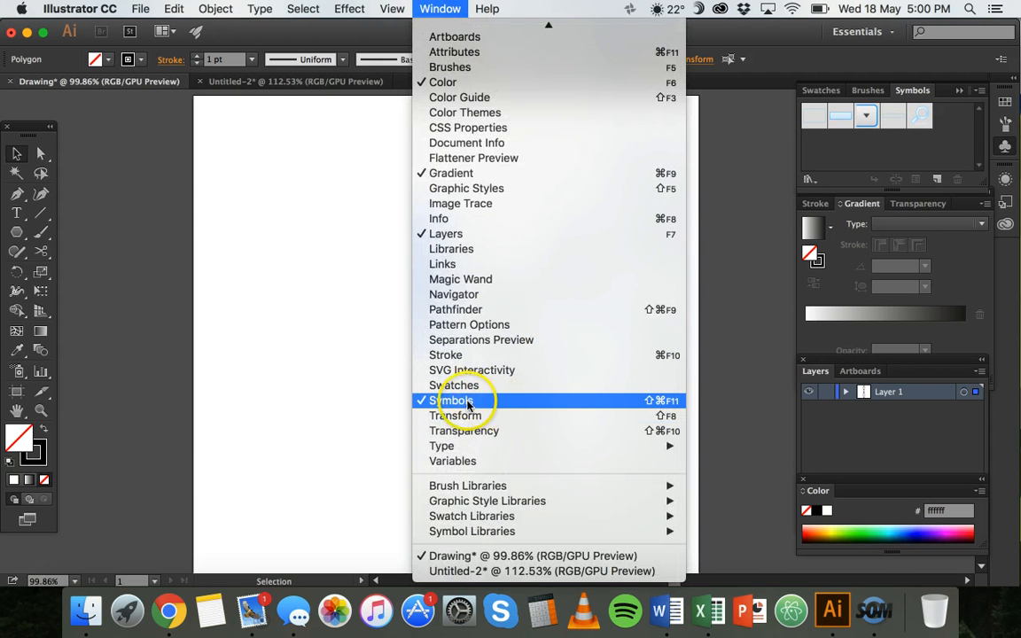
left_click(453, 400)
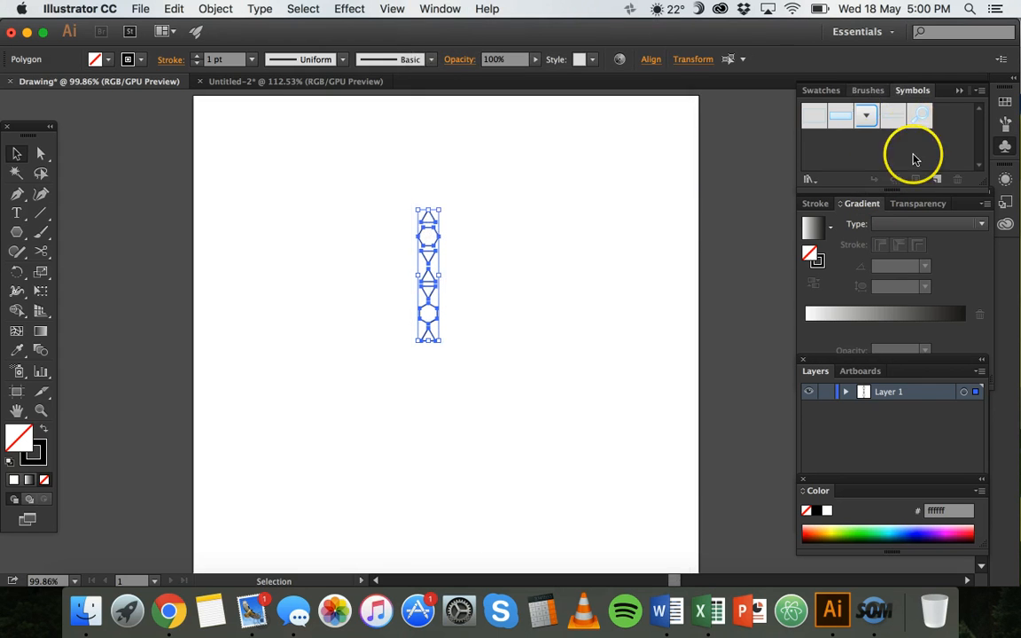
mouse_move(840, 117)
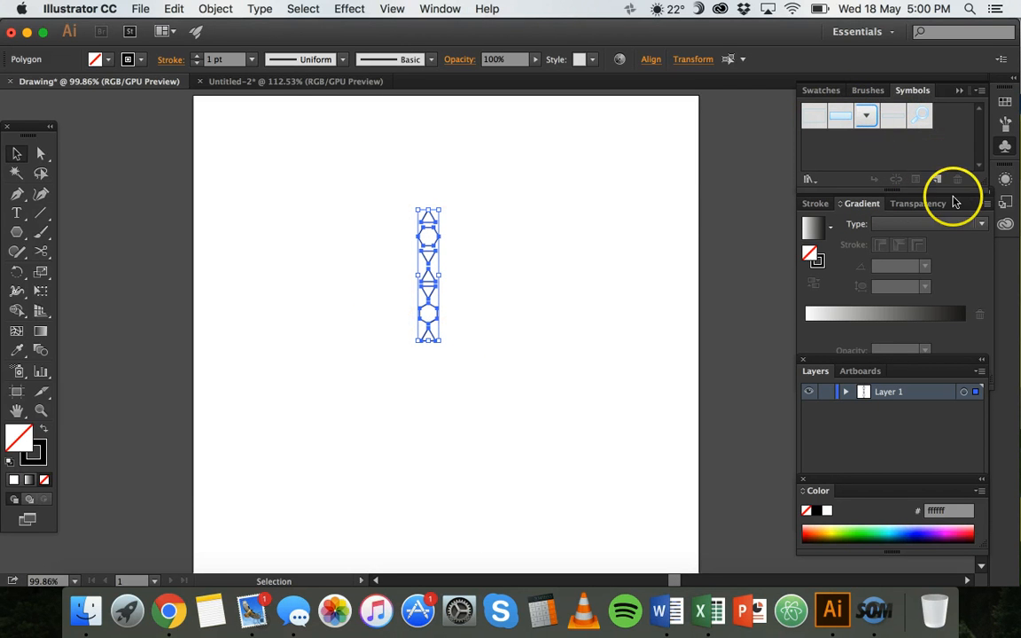
mouse_move(936, 179)
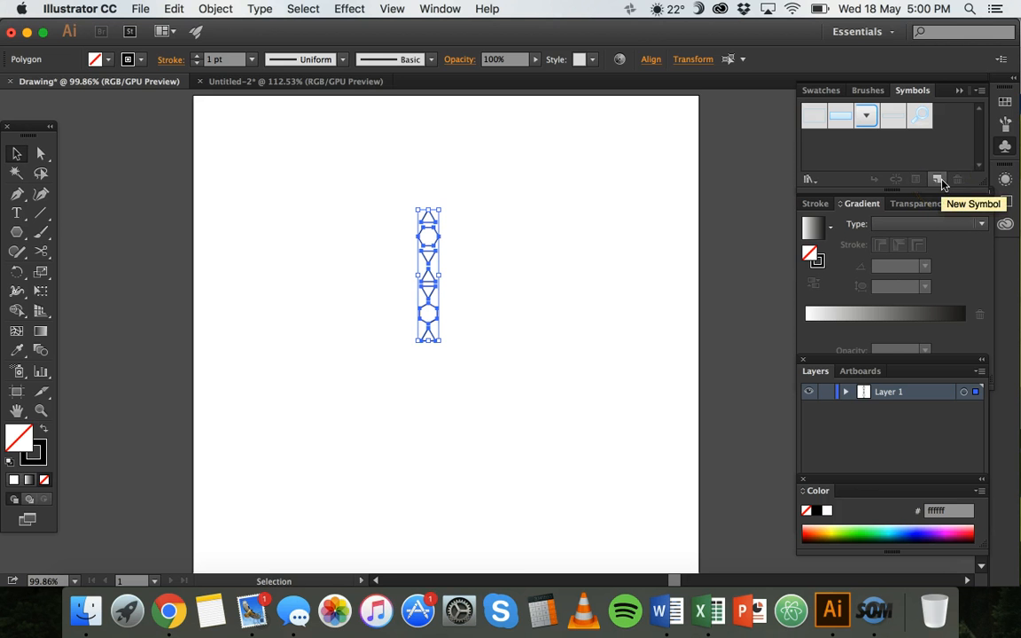
Step: Create a new Graphic symbol named Pattern from the column with its registration point set
left_click(936, 179)
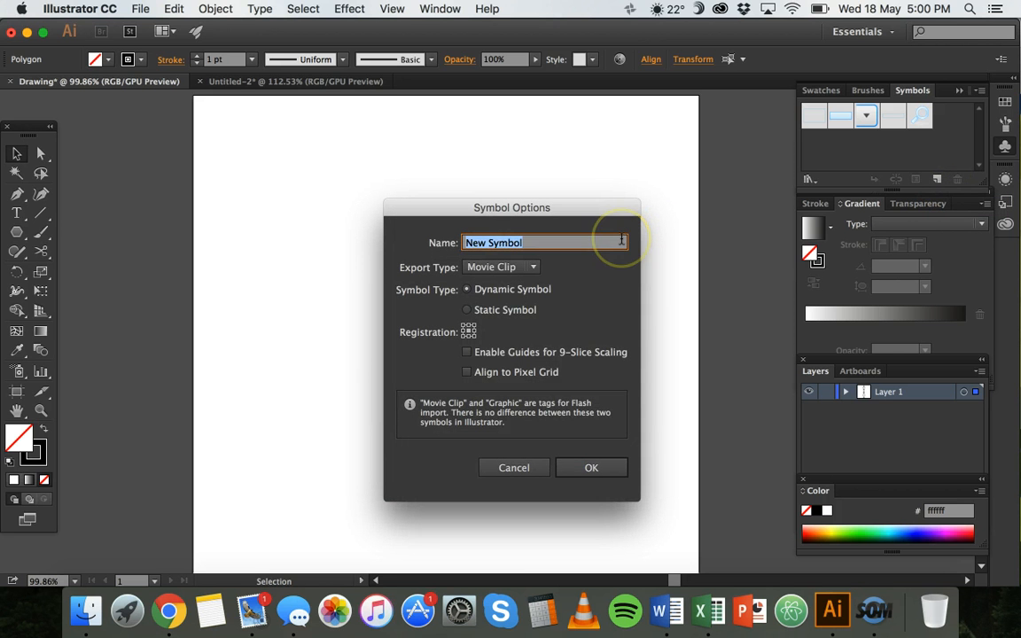
type("Pattern")
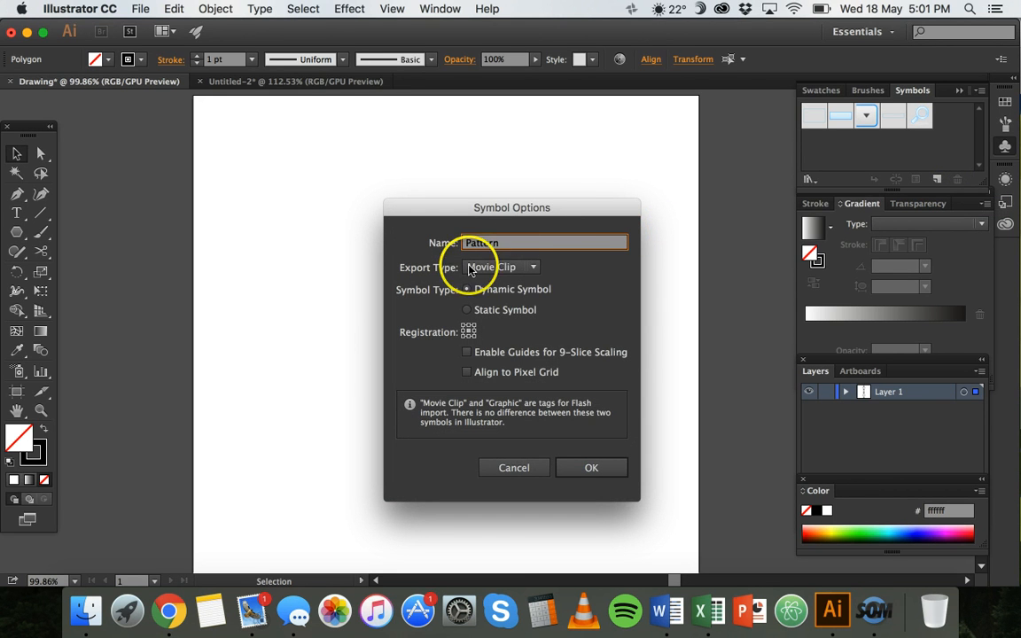
left_click(500, 266)
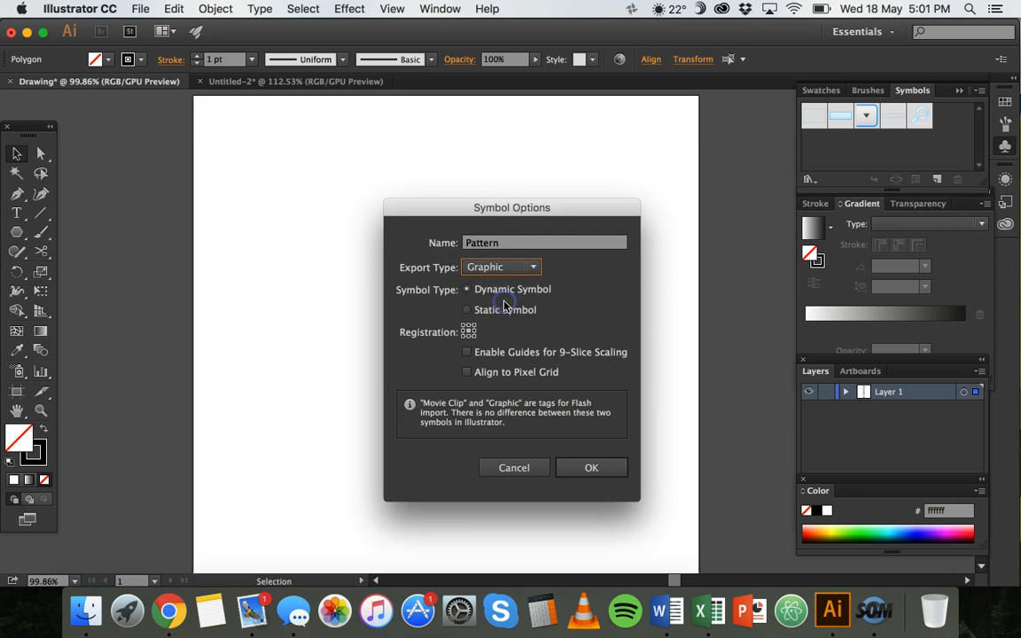
left_click_drag(511, 207, 601, 202)
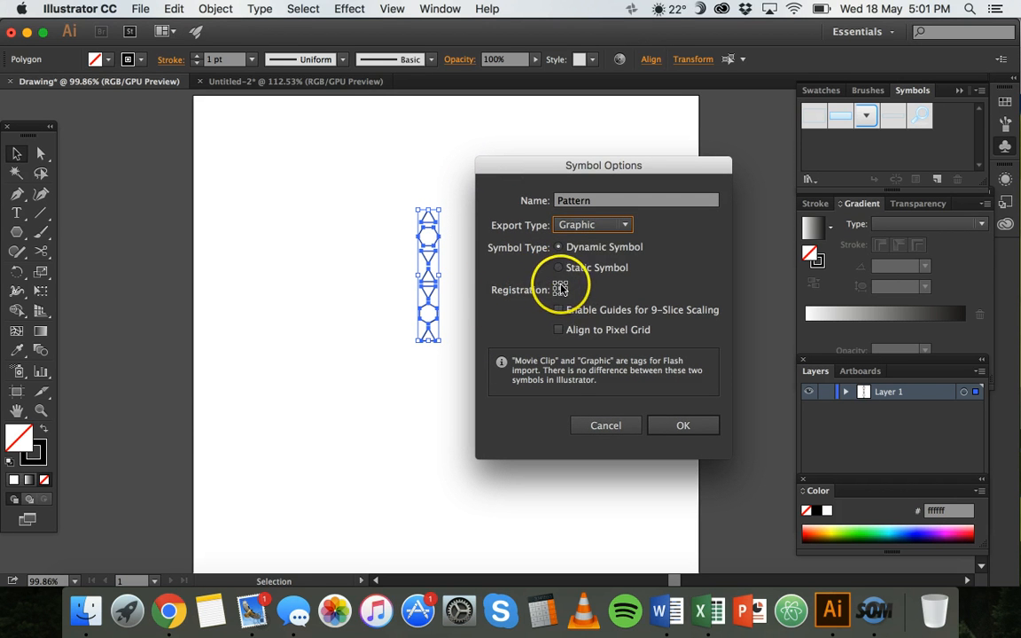
left_click(558, 247)
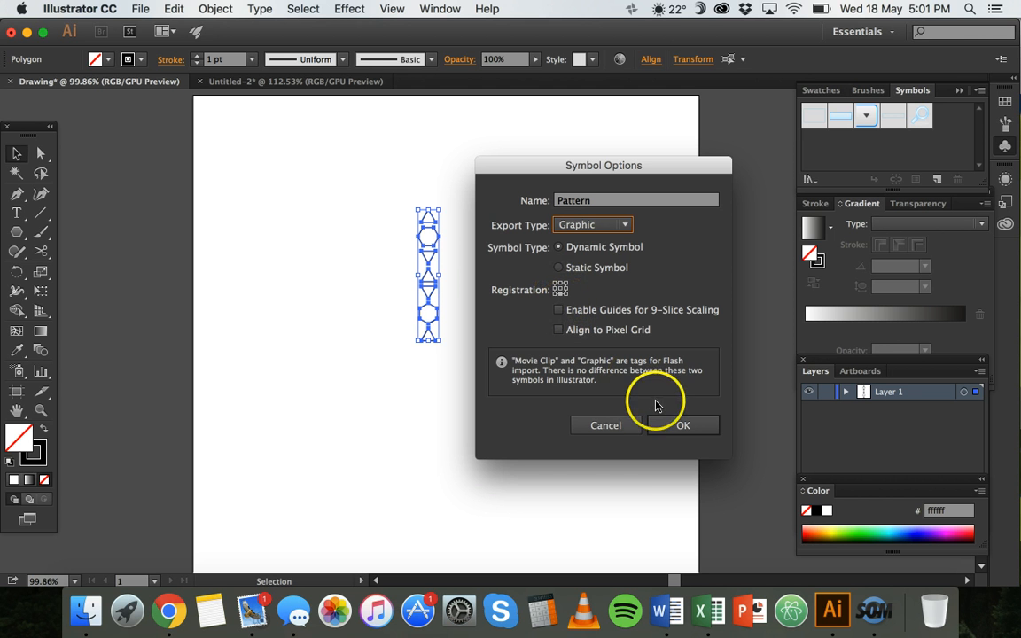
left_click(683, 426)
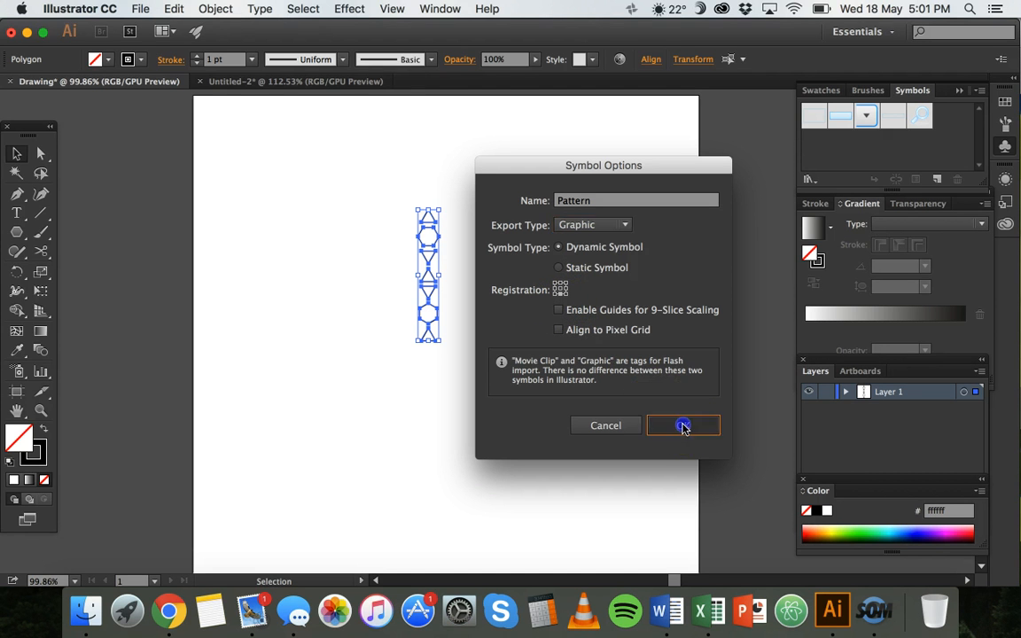
left_click(683, 425)
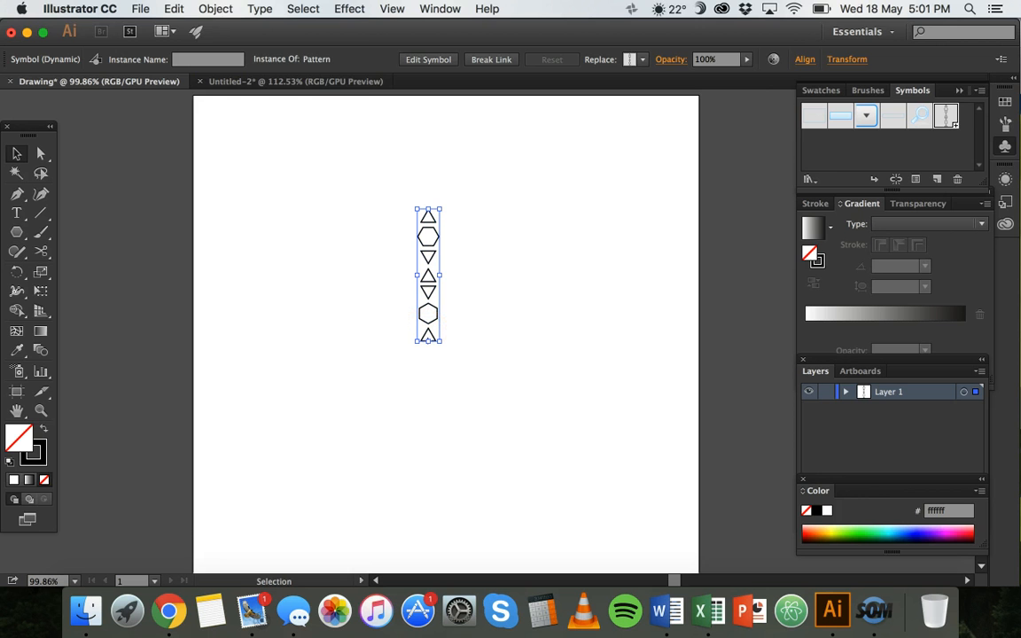
Step: Make a copy of the Pattern symbol column rotated by 20°
left_click(216, 9)
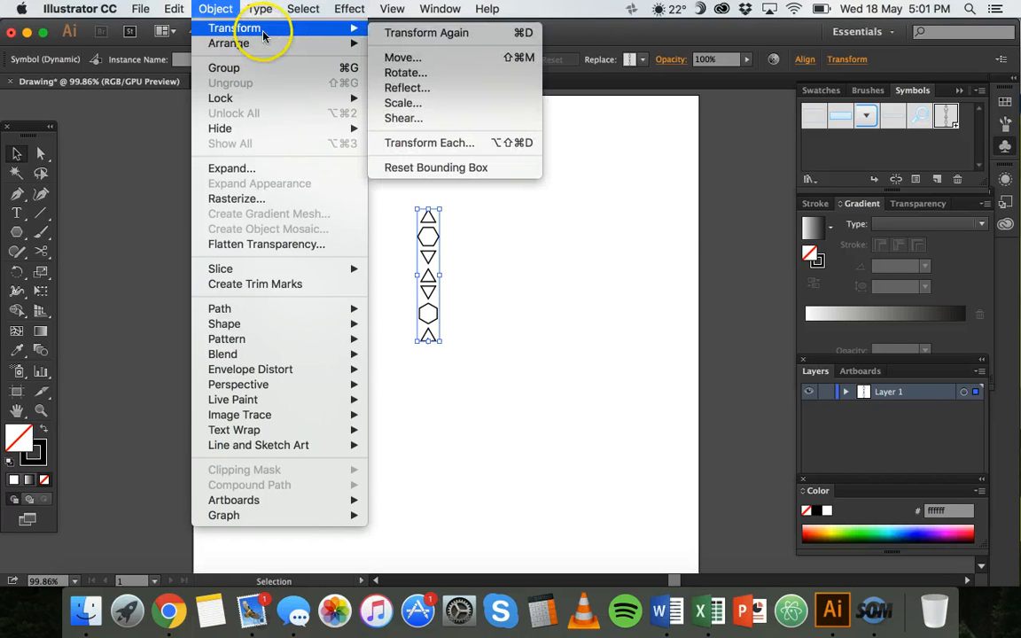
left_click(406, 71)
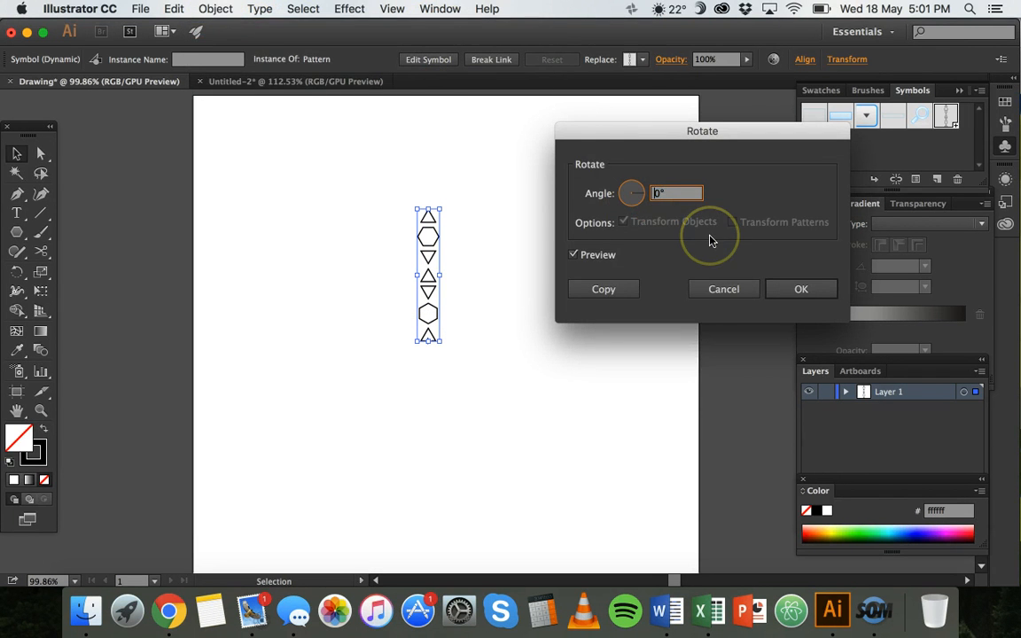
type("20")
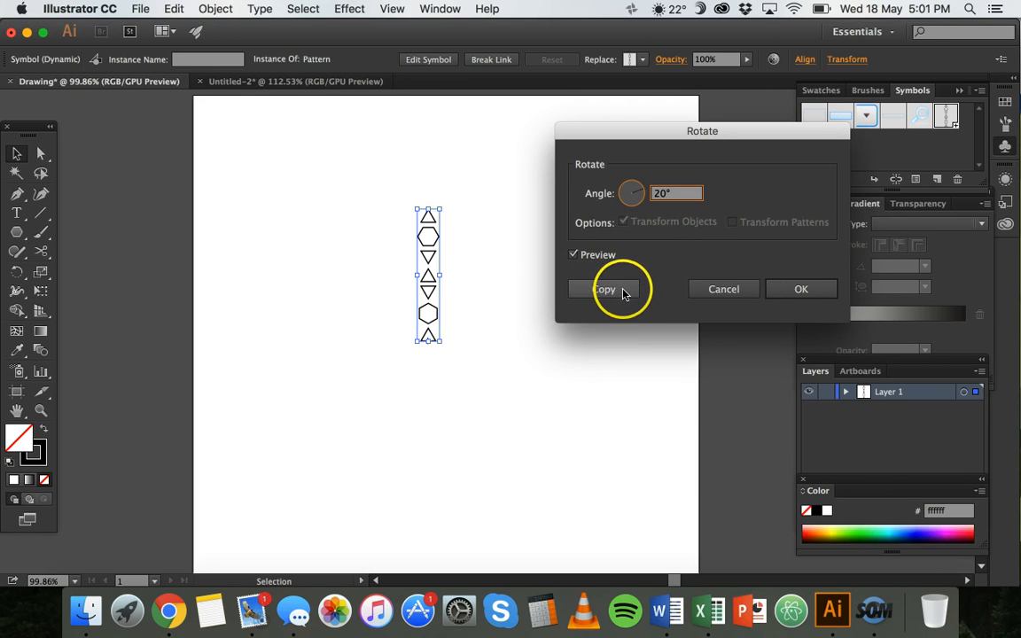
left_click(606, 289)
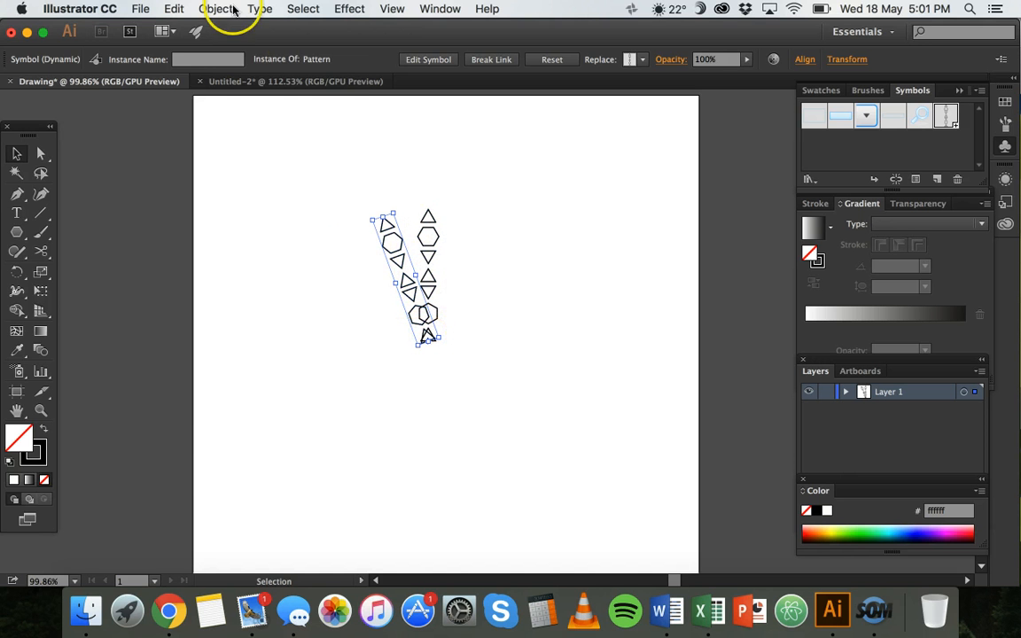
Step: Repeat the 20° rotated copy with Transform Again until the columns fill a full circular mandala
left_click(216, 9)
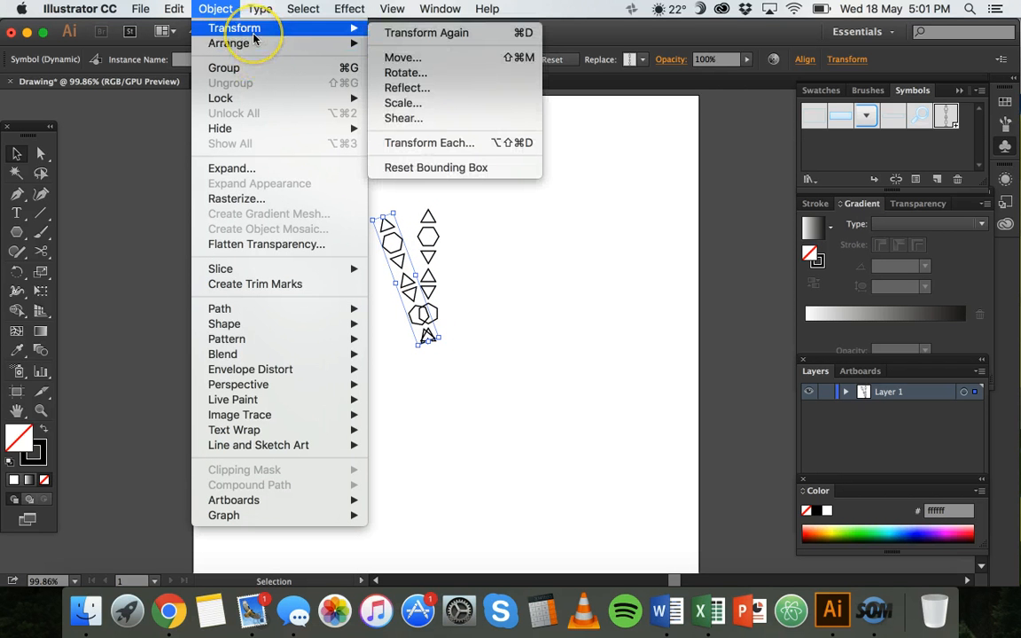
mouse_move(425, 32)
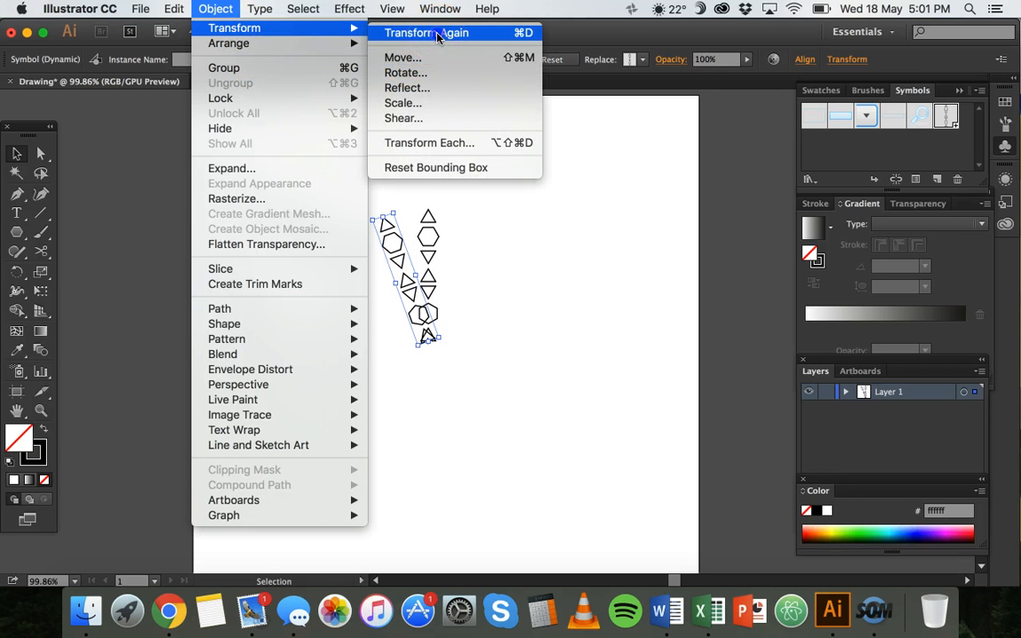
left_click(426, 32)
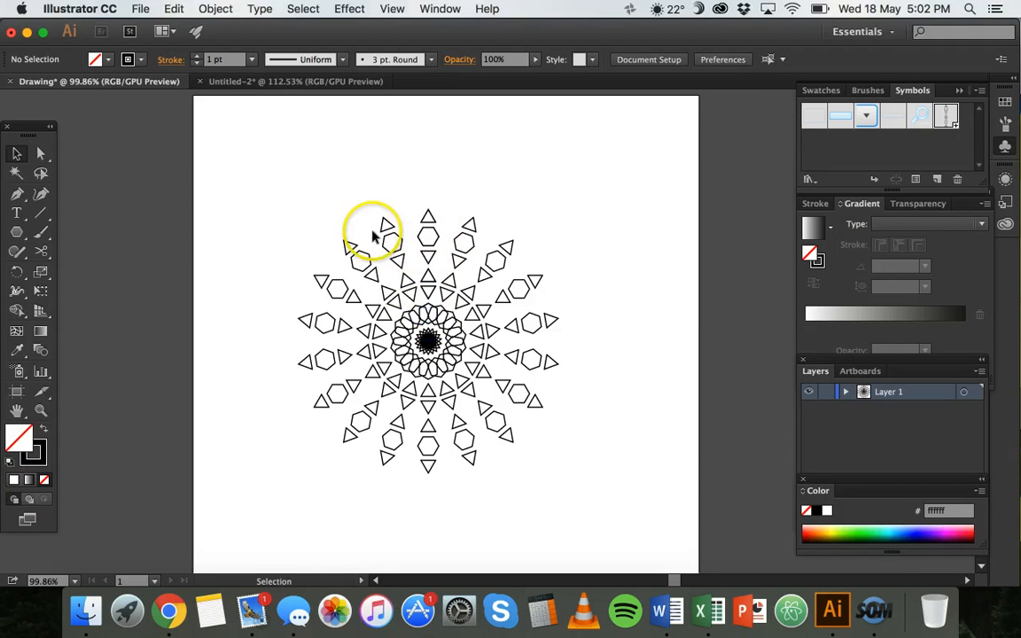
mouse_move(486, 388)
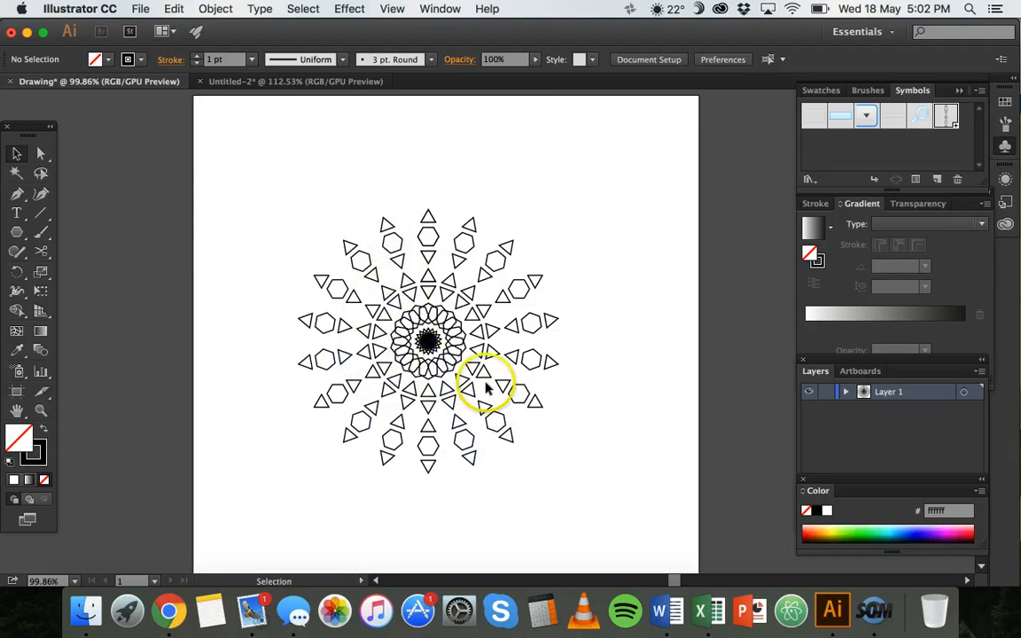